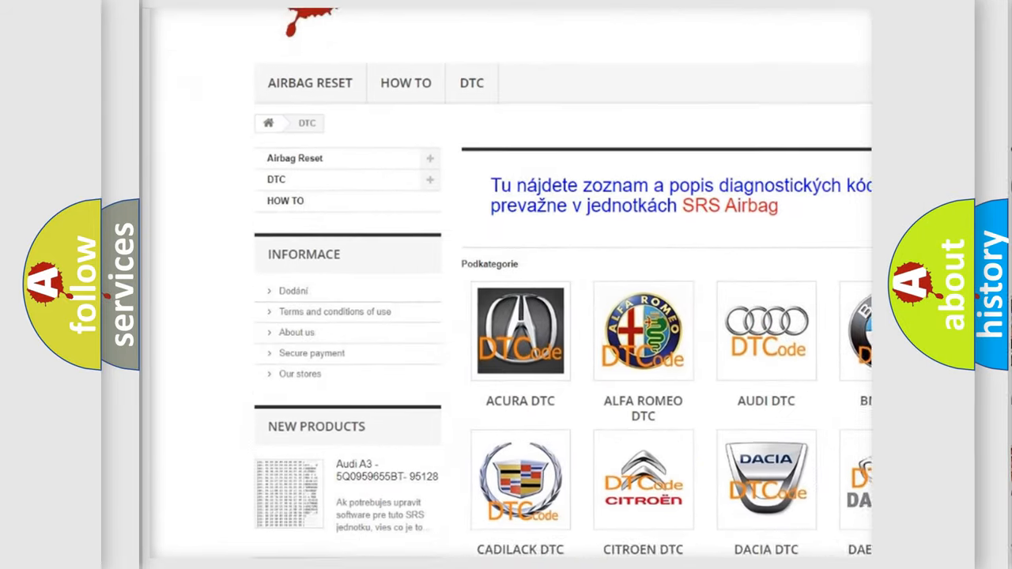
scroll(down, 3)
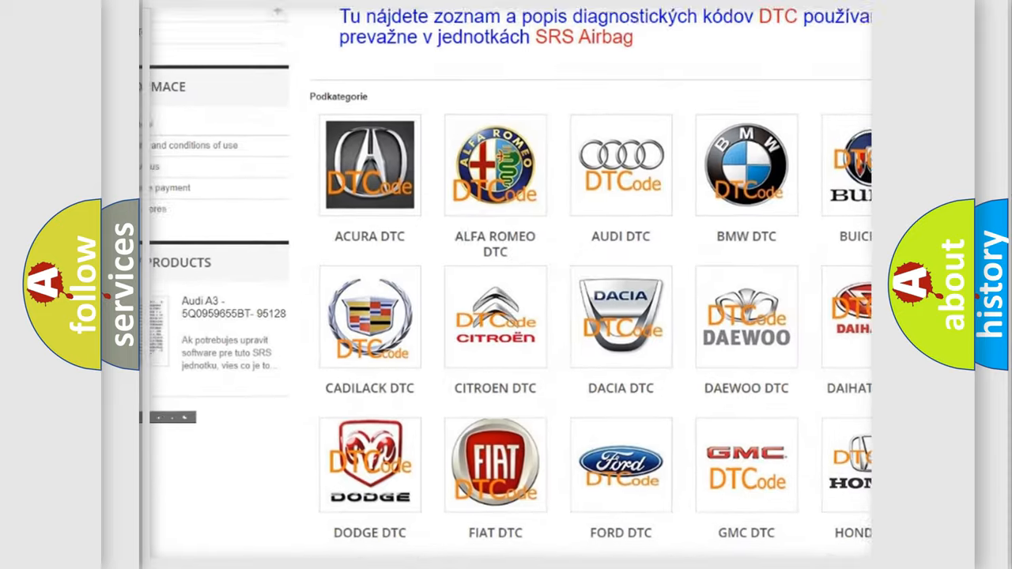
scroll(down, 3)
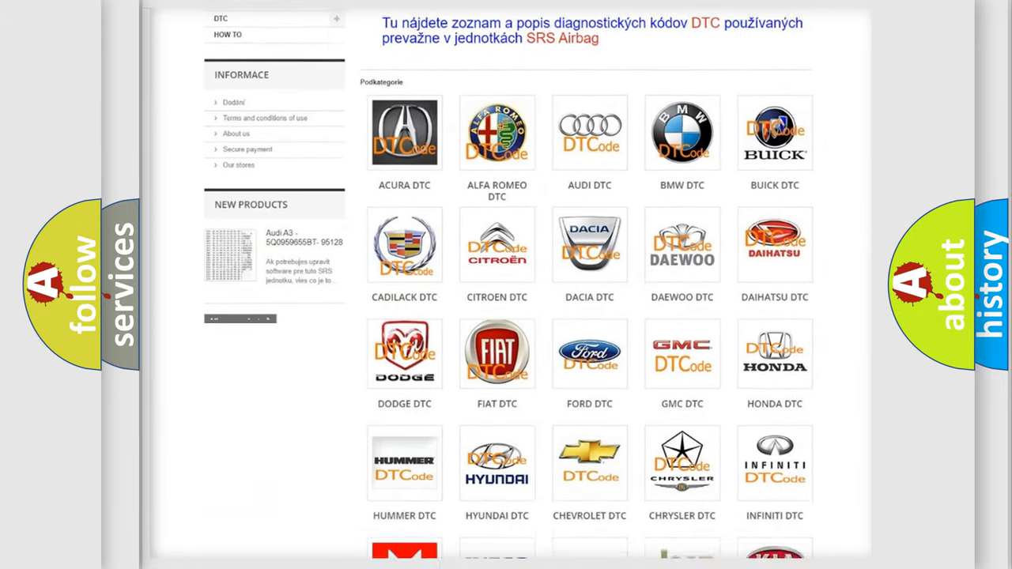
scroll(down, 3)
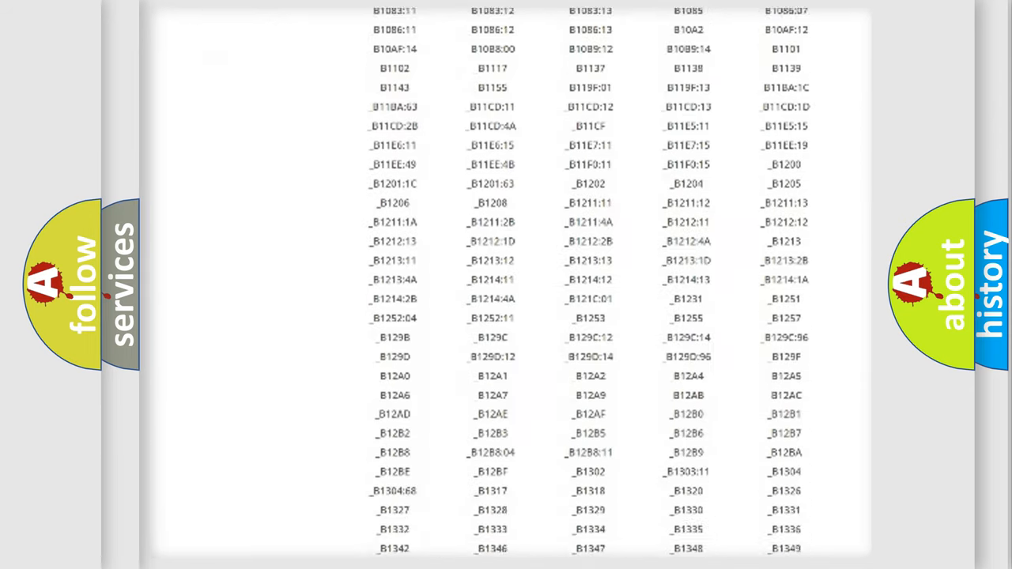
scroll(down, 3)
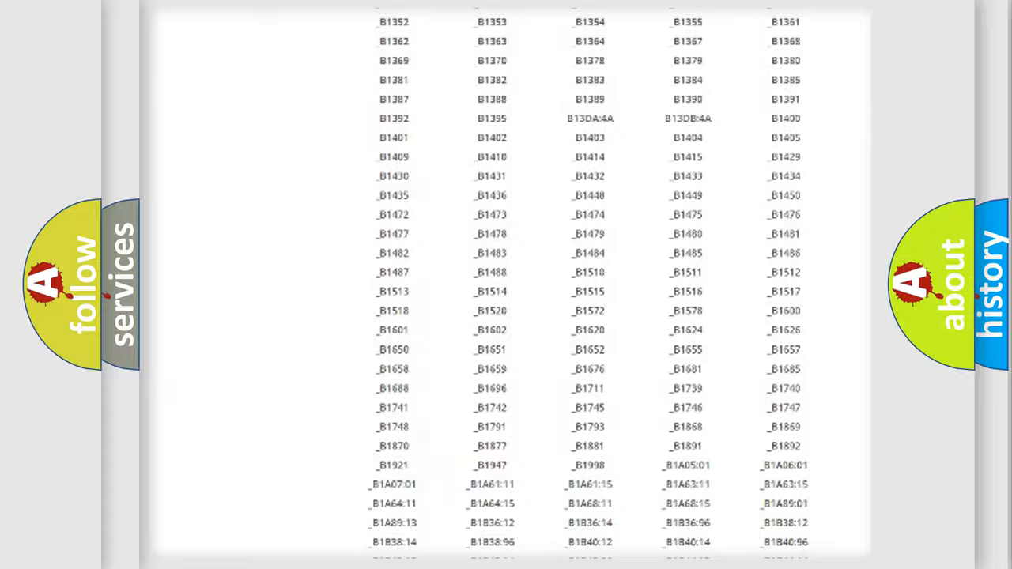